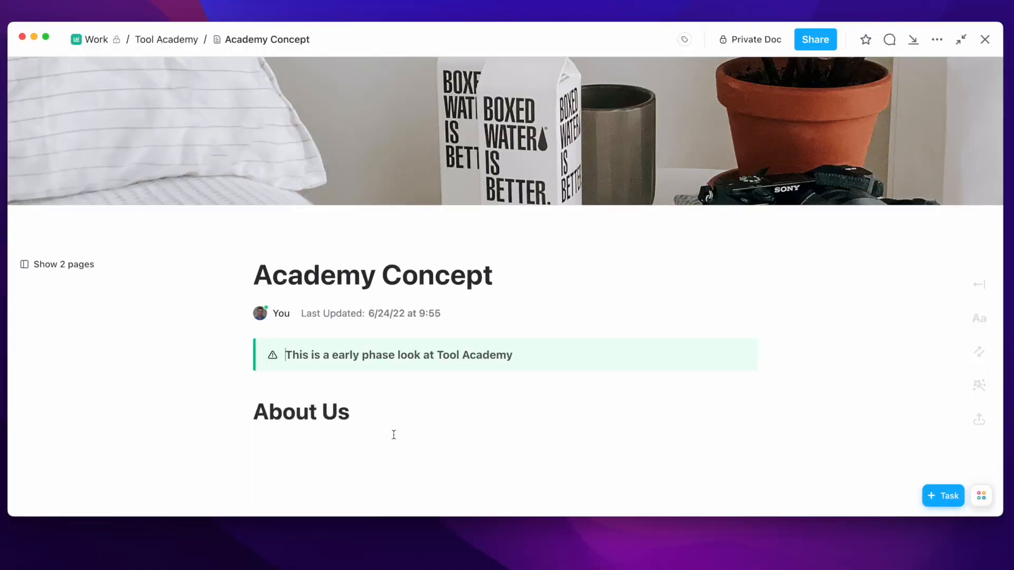
View the Academy Concept doc's sharing options, then return to ClickUp Home.
click(814, 39)
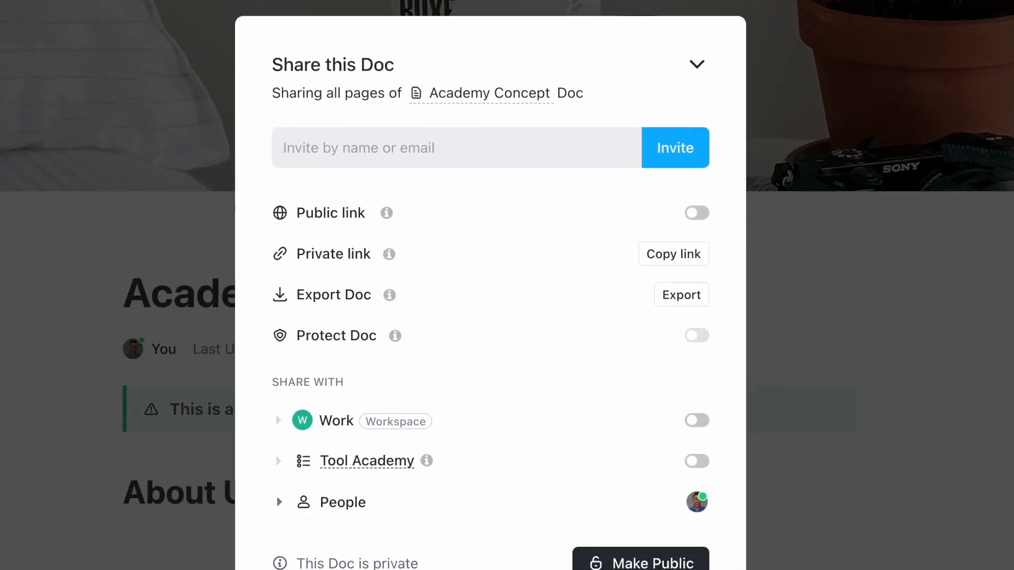
click(697, 214)
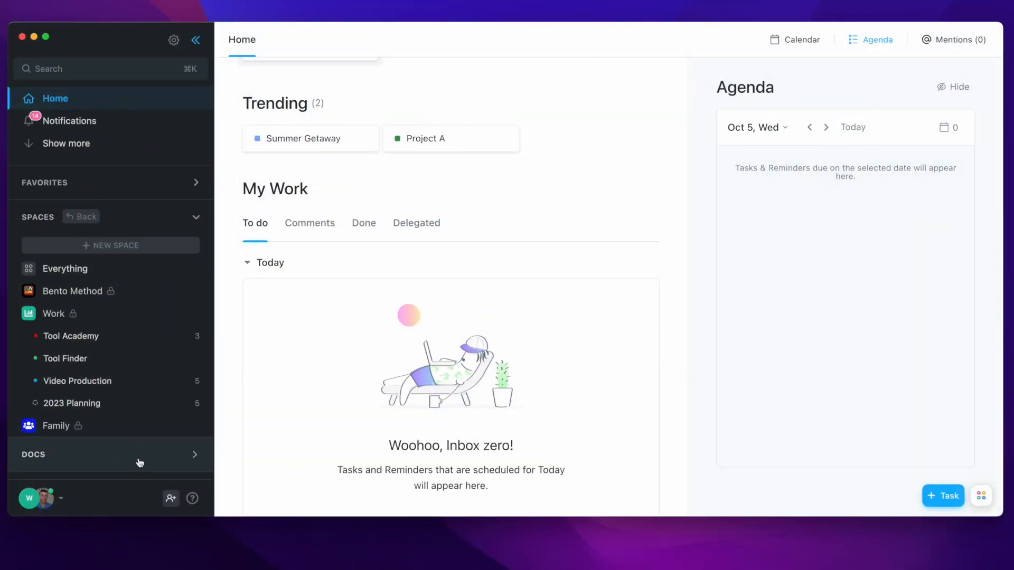
Reopen the Academy Concept doc from the sidebar's All docs list.
click(34, 454)
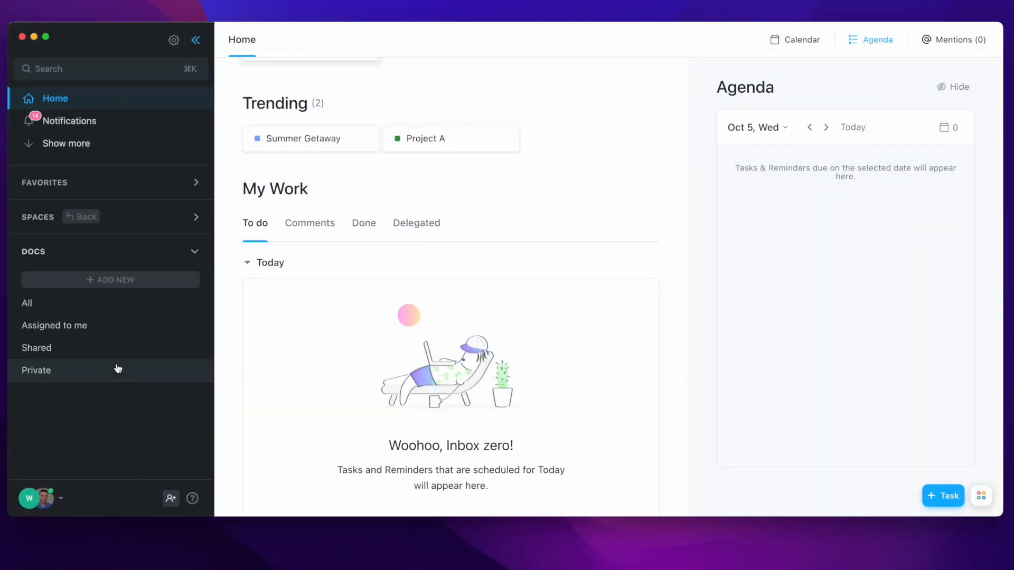
click(28, 304)
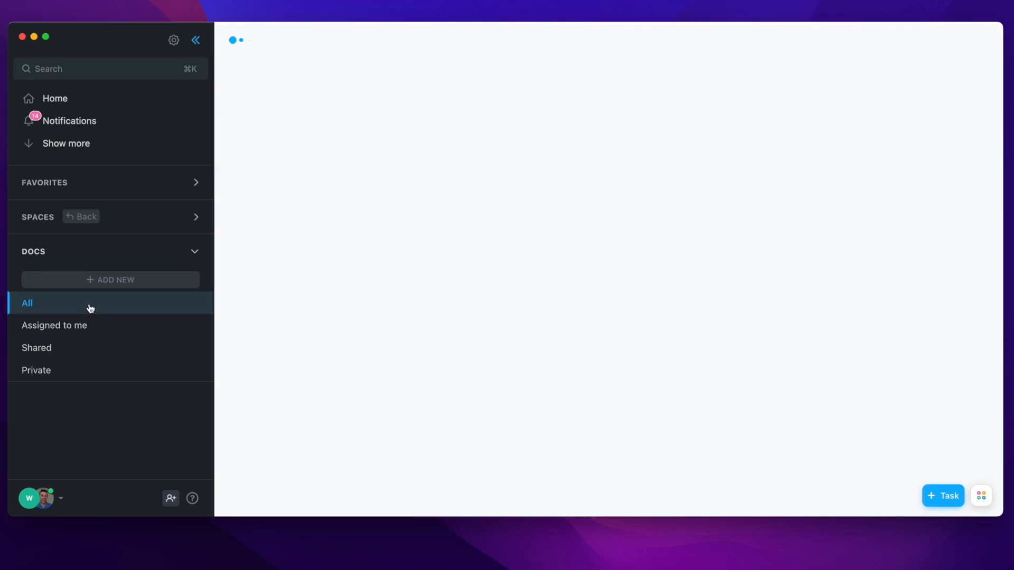
click(28, 304)
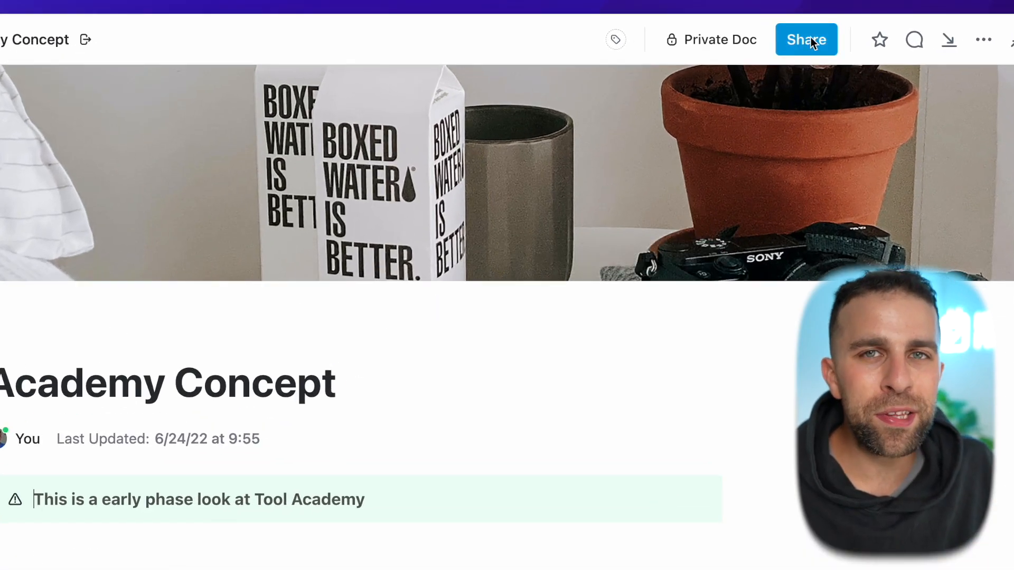
mouse_move(720, 39)
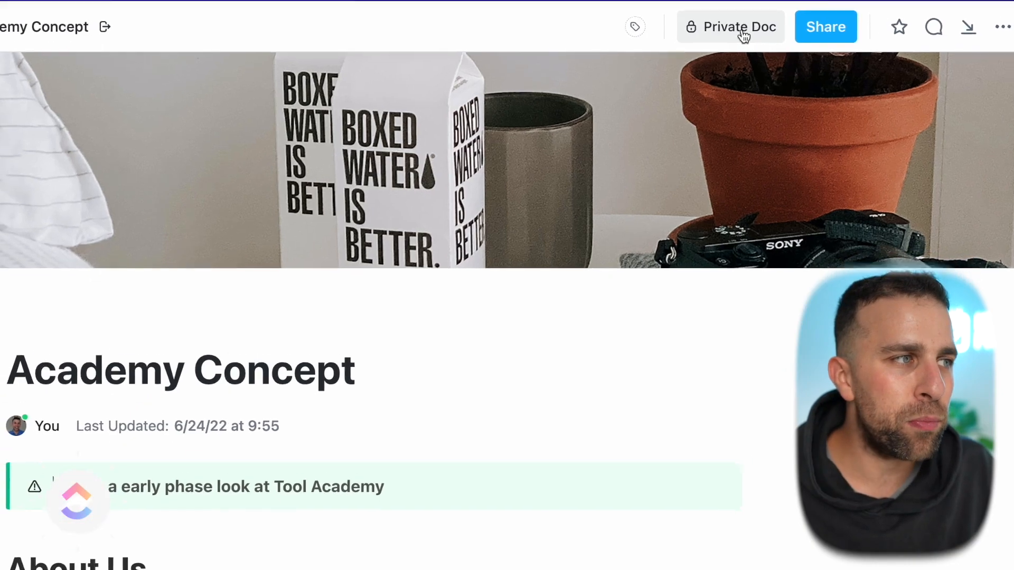
Show the Share this Doc panel for Academy Concept, revealing the page-only sharing choice.
click(825, 26)
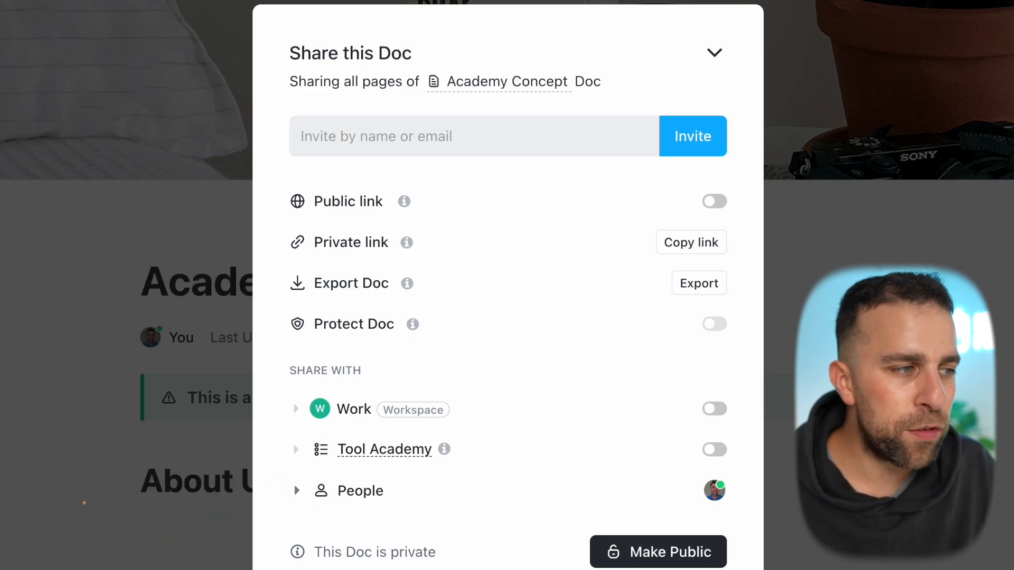
scroll(down, 3)
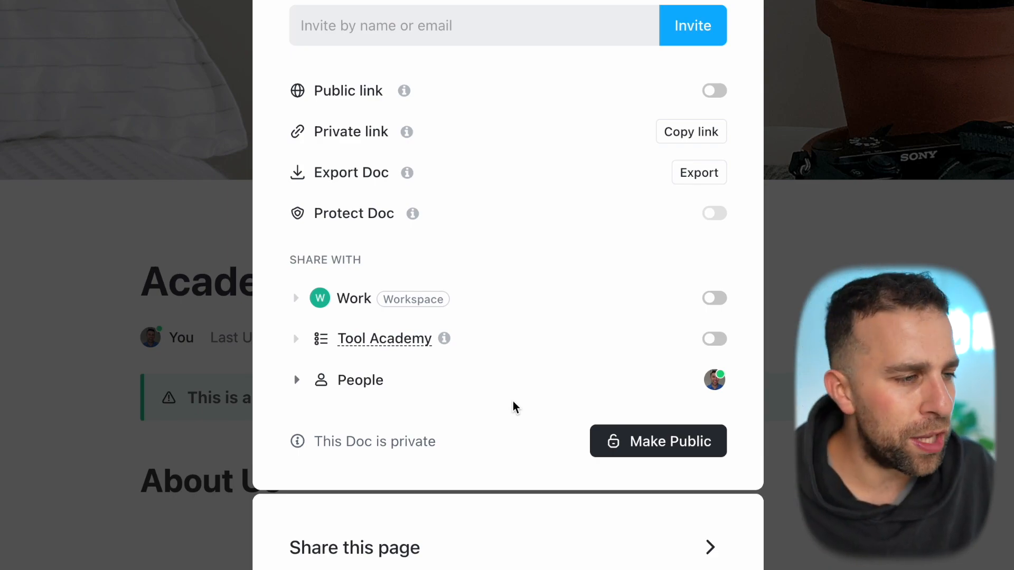
mouse_move(554, 393)
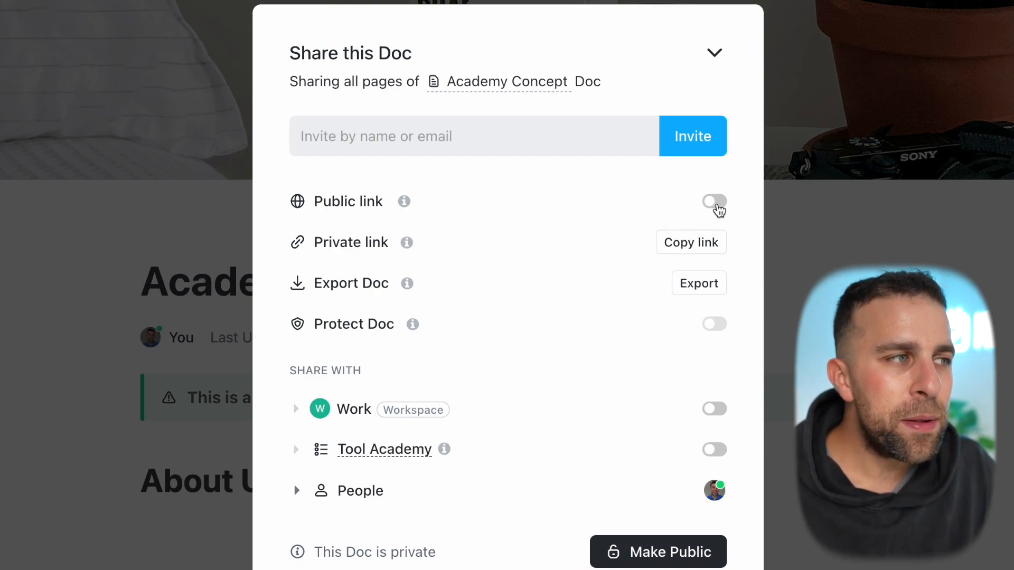
mouse_move(510, 227)
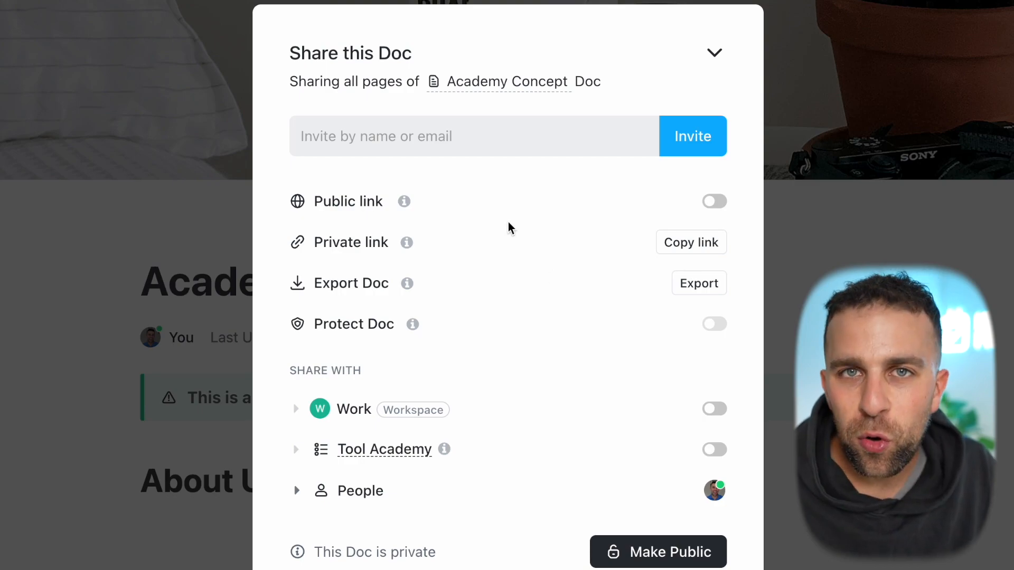
mouse_move(699, 213)
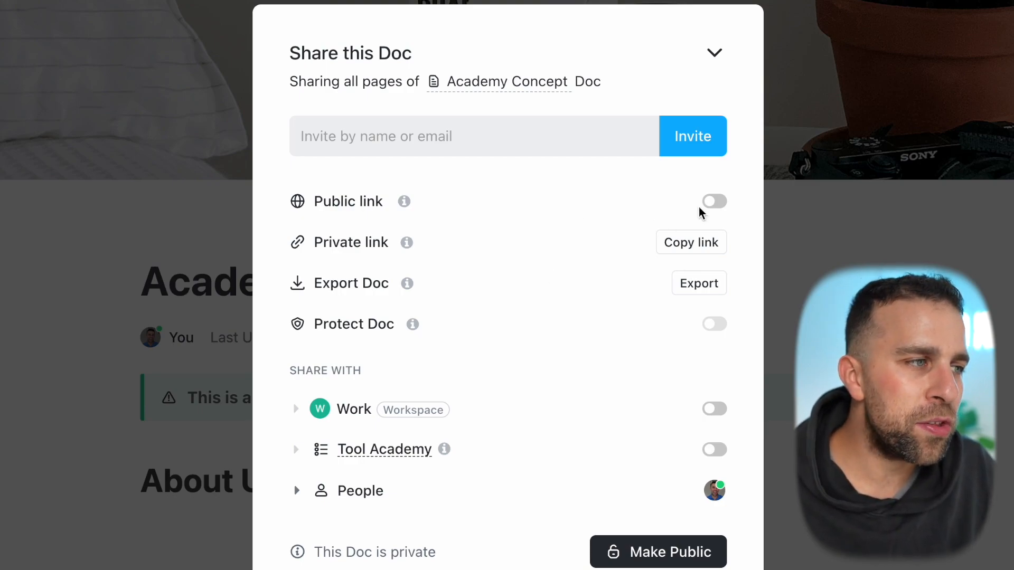
Enable the Public link for the doc and review its advanced settings, search-engine sharing off.
click(714, 201)
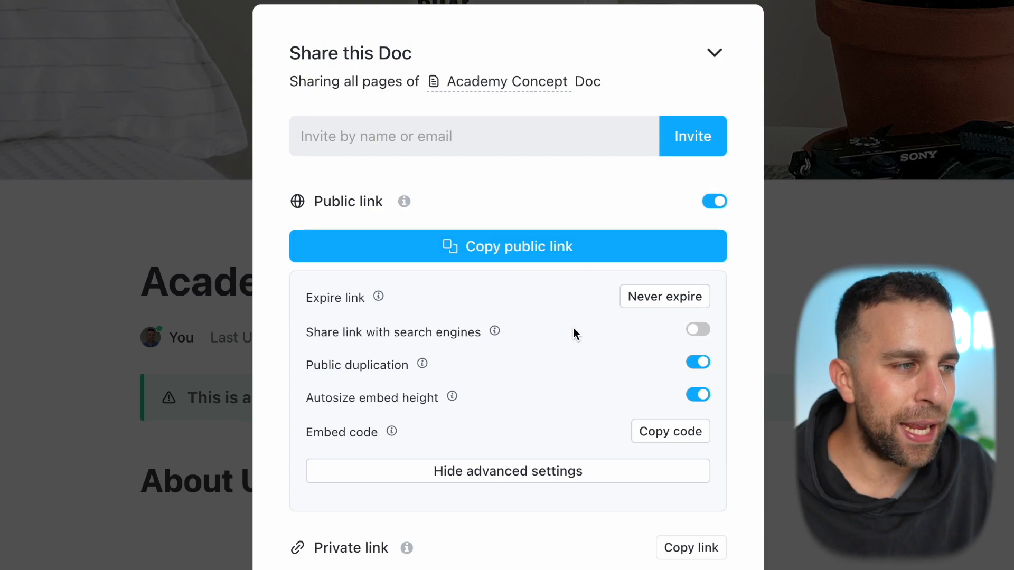
scroll(down, 3)
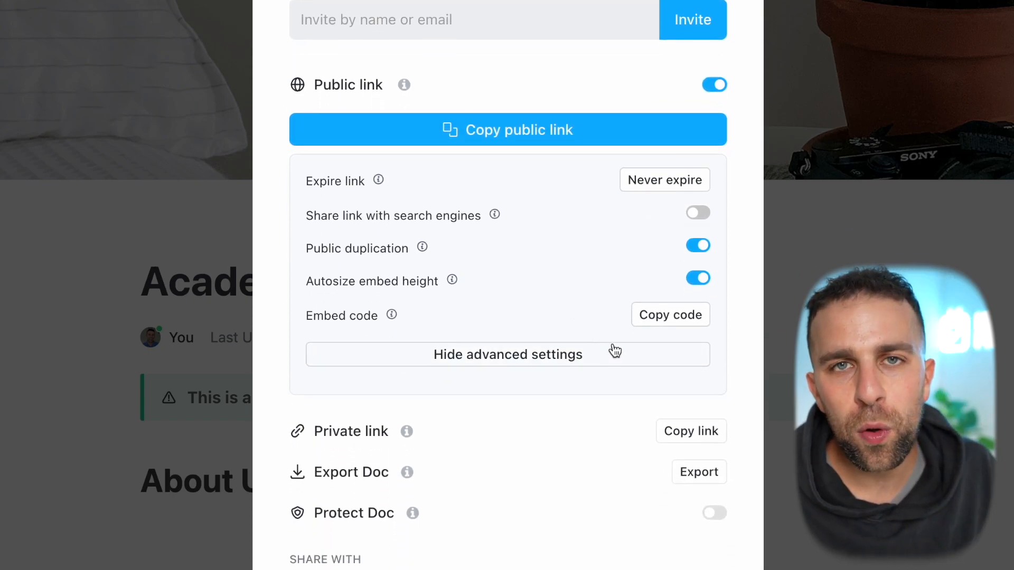
click(664, 180)
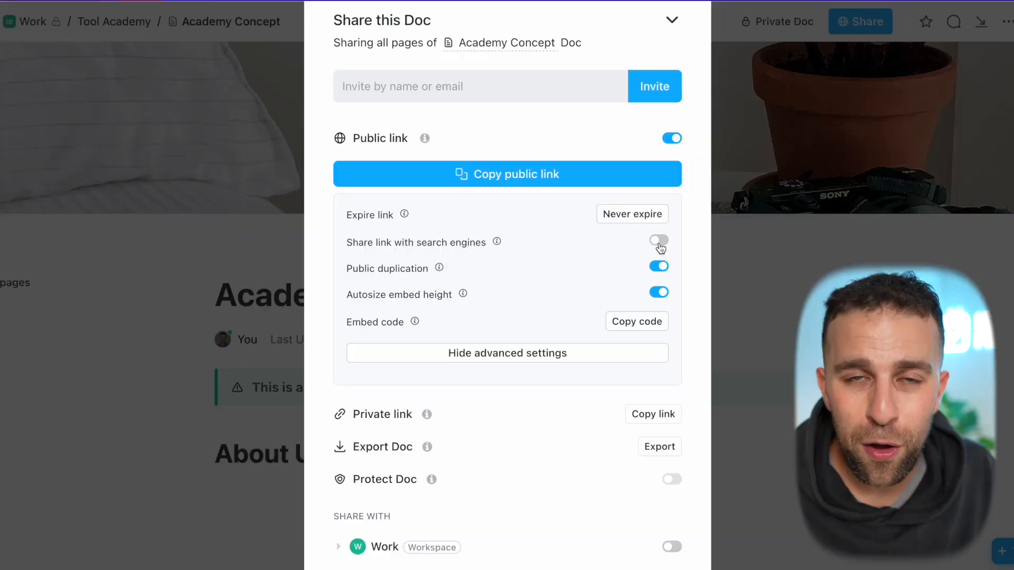
click(658, 239)
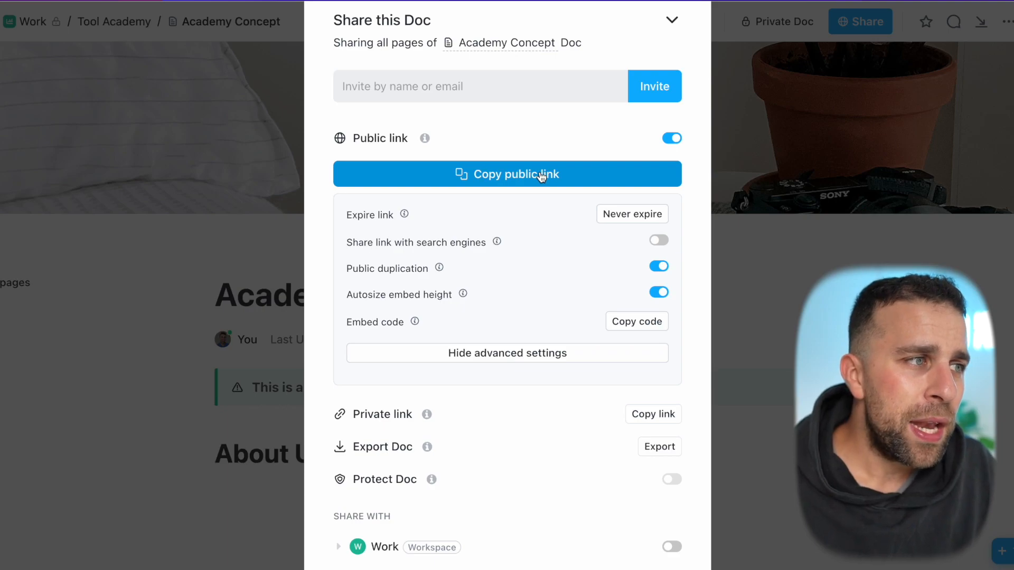
Copy the public link, switch it off again, and expand Share this page options.
click(507, 174)
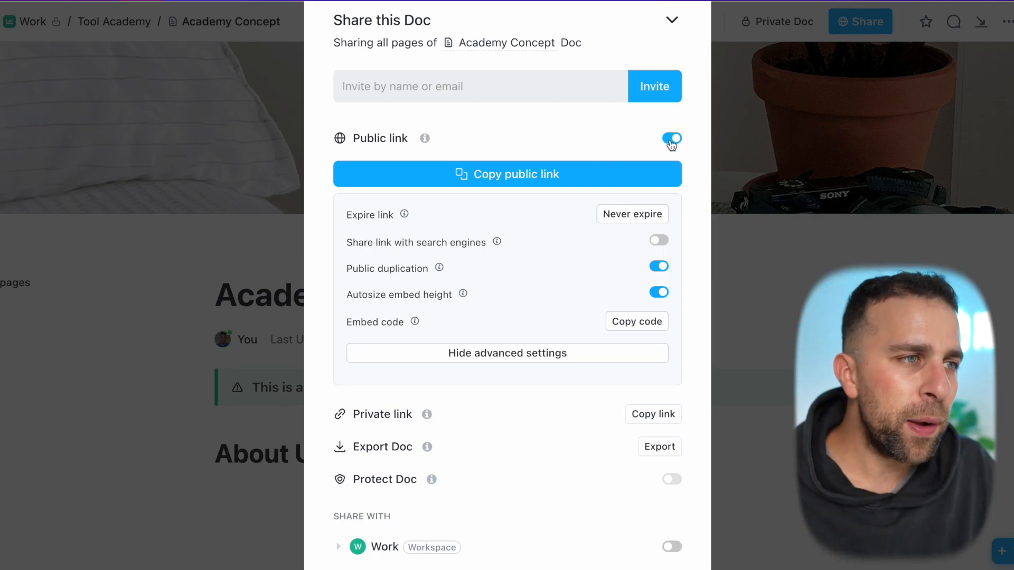
click(671, 137)
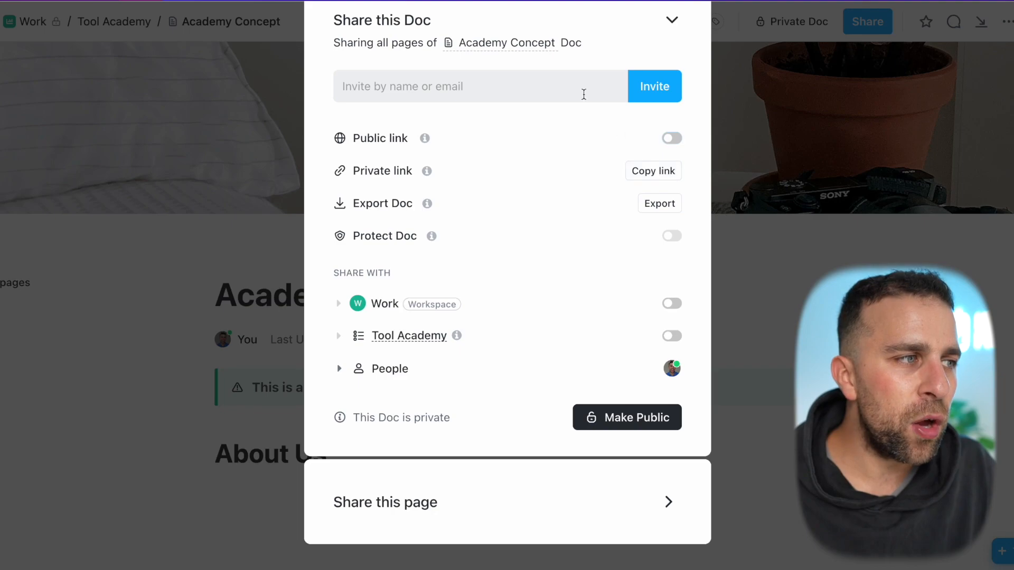
click(479, 86)
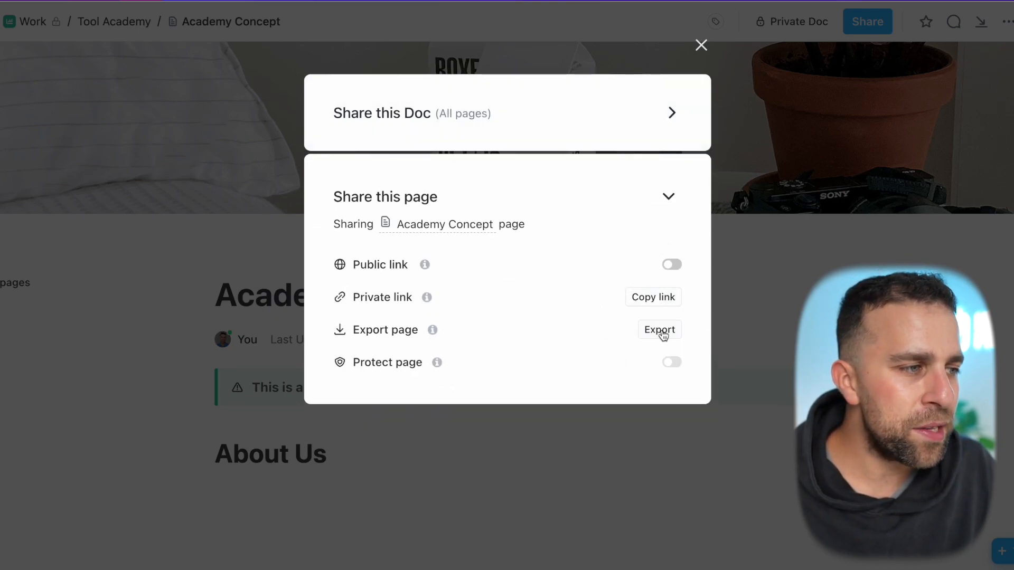
mouse_move(654, 362)
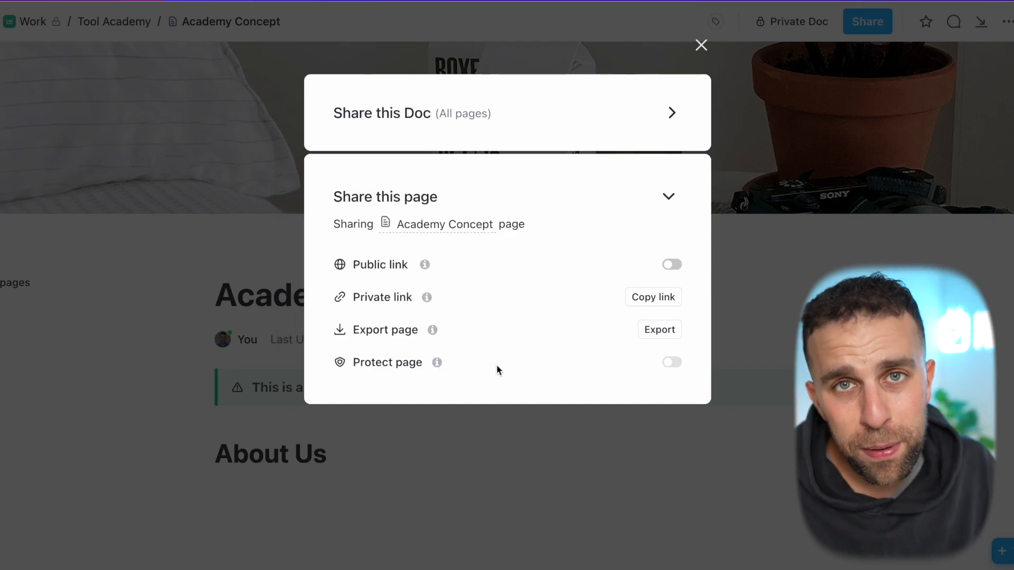
click(700, 45)
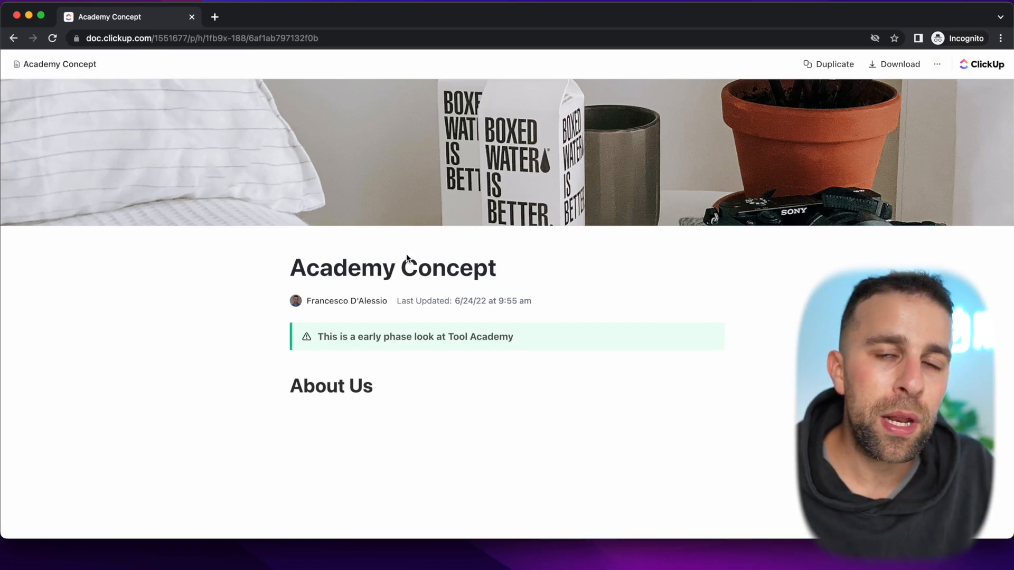
mouse_move(366, 209)
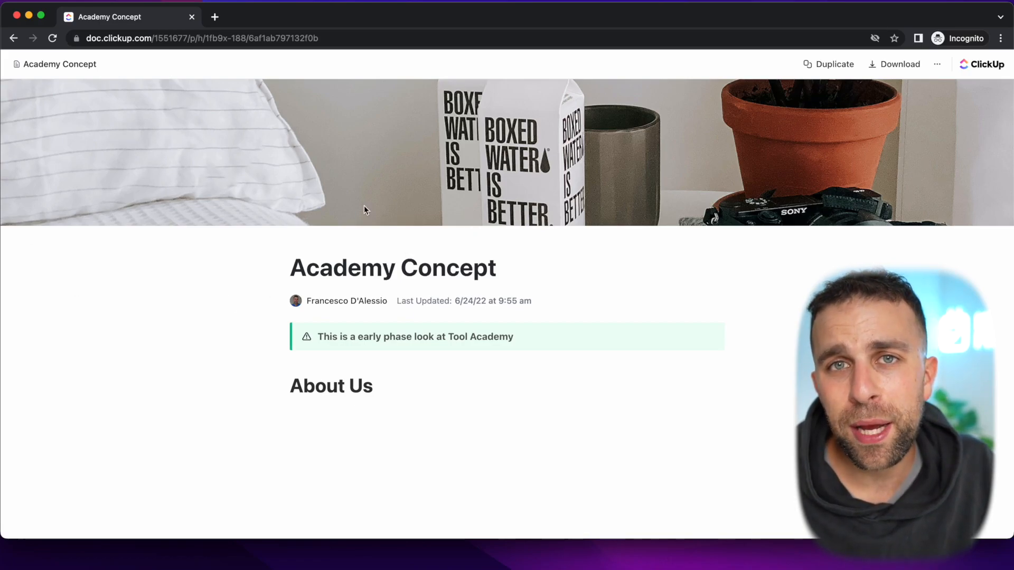